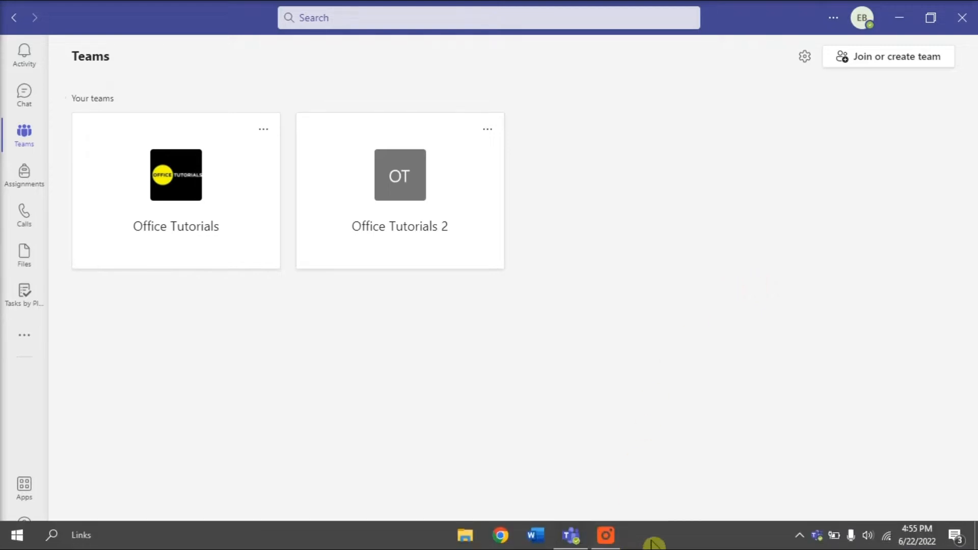
# End the Microsoft Teams process from Task Manager's Apps list to force-close the app.
pyautogui.rightClick(671, 540)
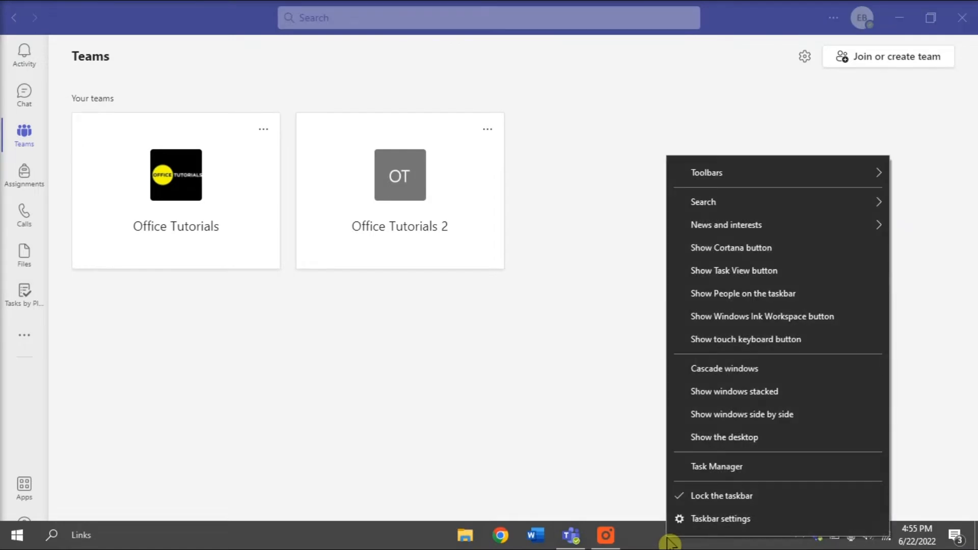
pyautogui.click(740, 468)
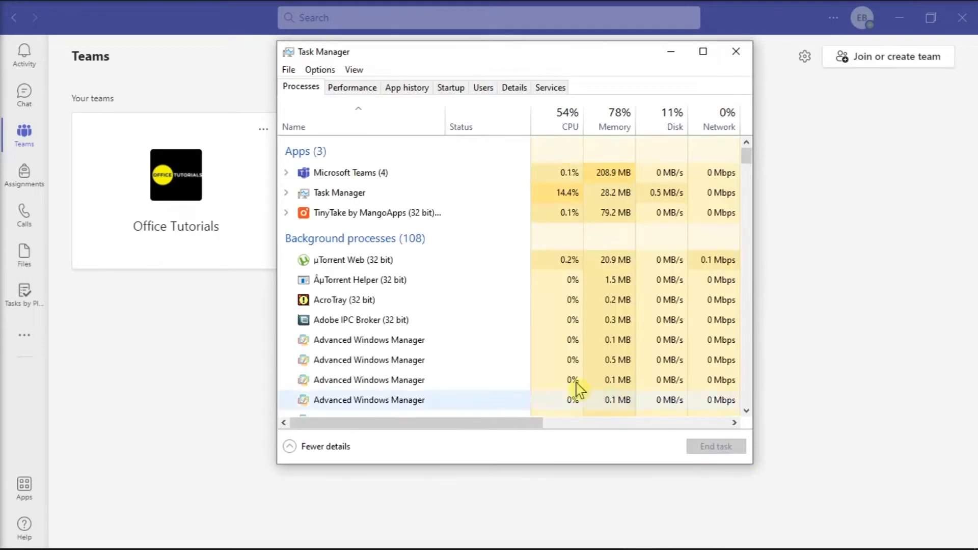
pyautogui.click(350, 173)
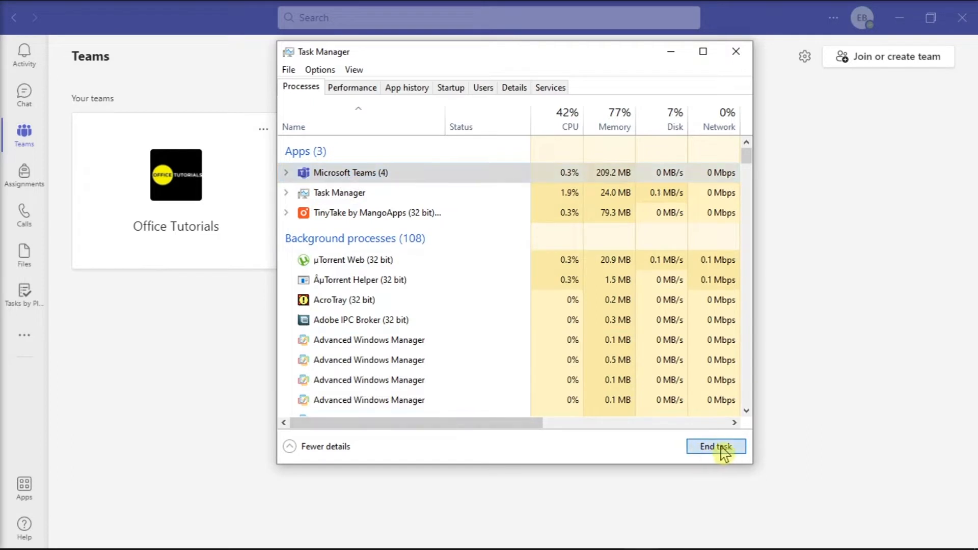
pyautogui.click(715, 446)
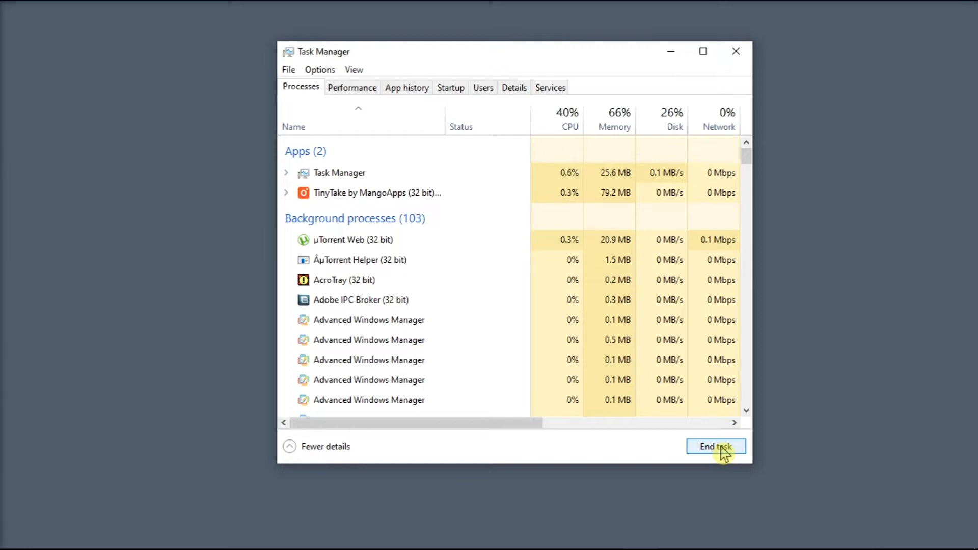
pyautogui.click(715, 446)
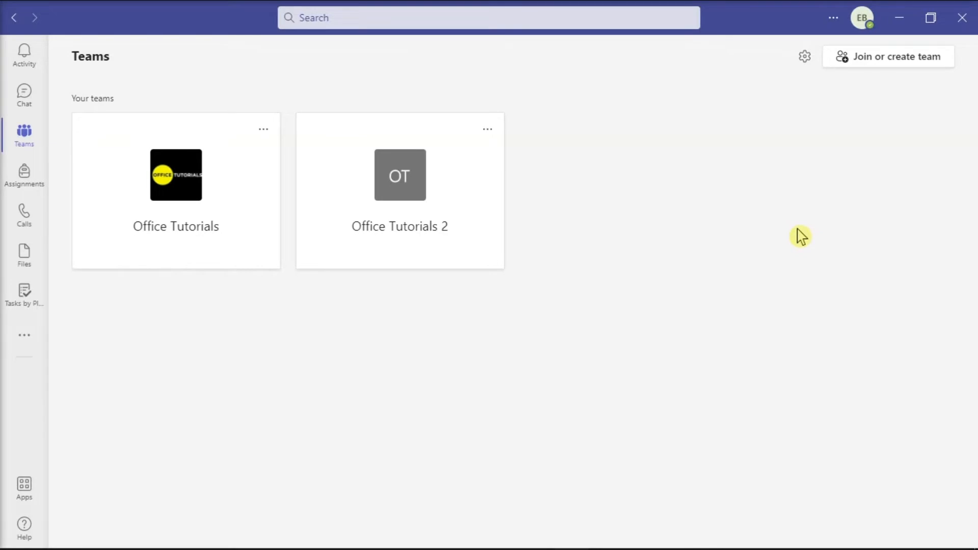
pyautogui.moveTo(792, 235)
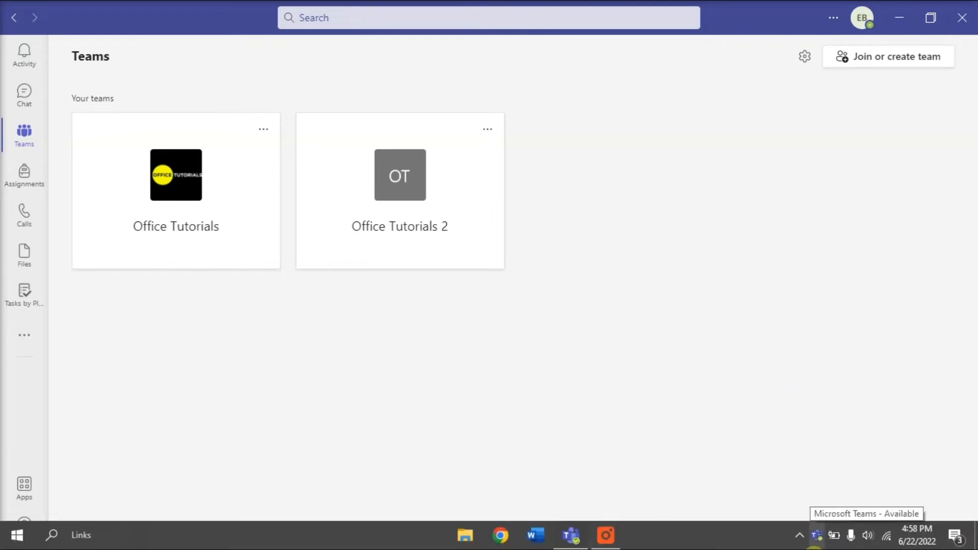
# Quit Teams fully from its system-tray icon so no window remains.
pyautogui.rightClick(816, 535)
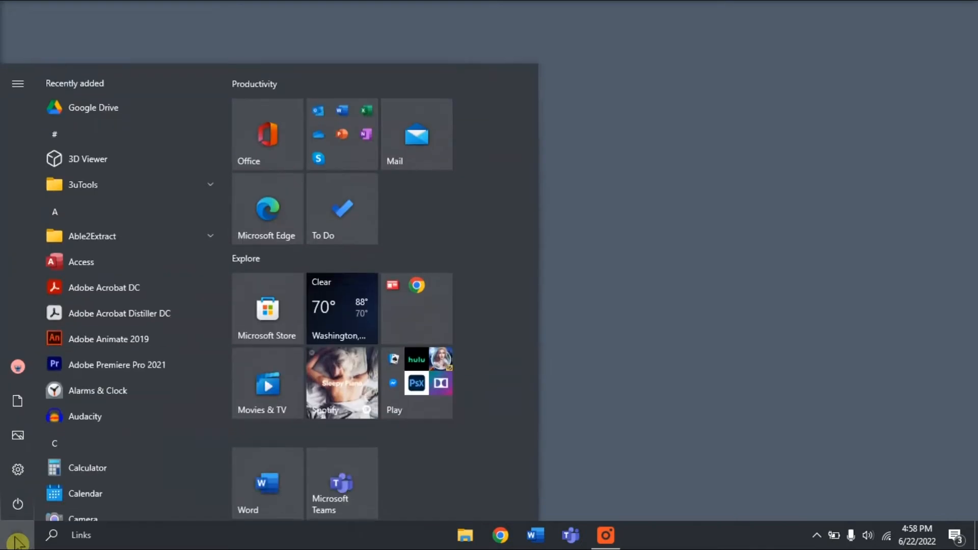
# Open the %appdata%\Microsoft\teams folder from Start search.
pyautogui.write('%appdata%\\Microsoft\\teams')
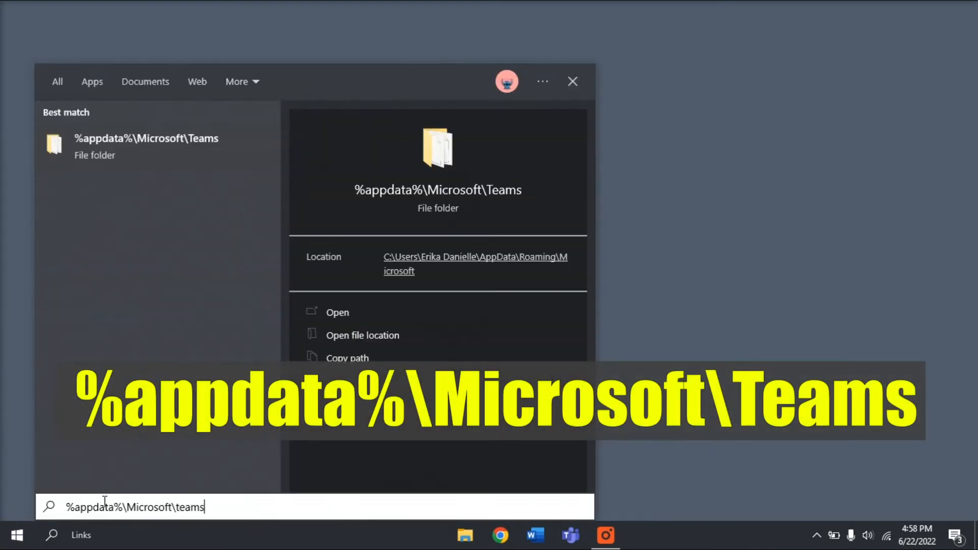
pyautogui.moveTo(253, 500)
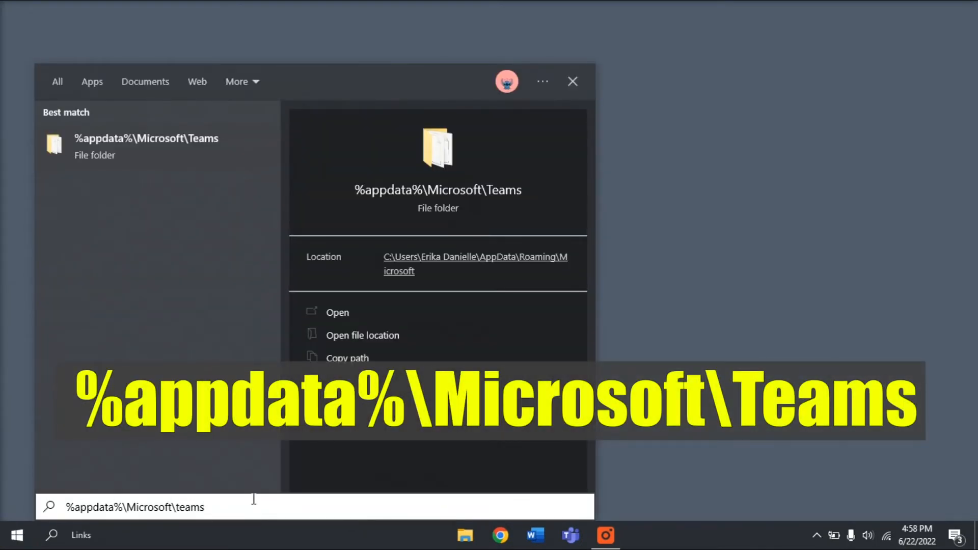
pyautogui.click(337, 312)
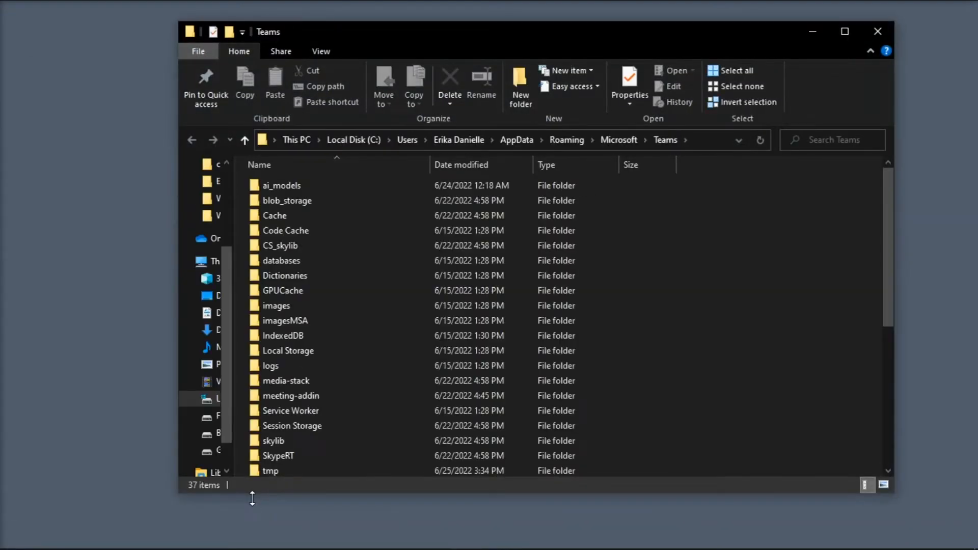
# Select all items in the Teams data folder and delete them, leaving it empty.
pyautogui.click(283, 291)
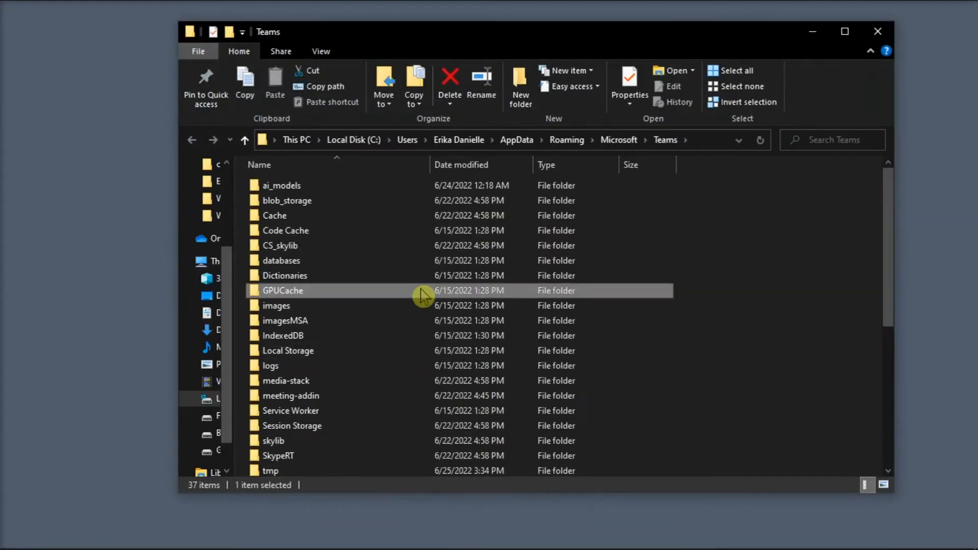
pyautogui.press('ctrl+a')
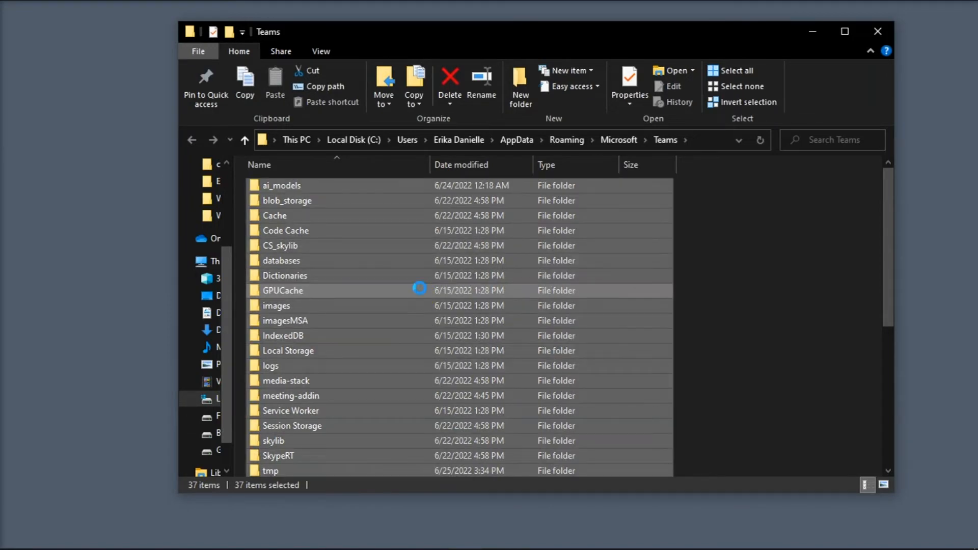
pyautogui.rightClick(282, 291)
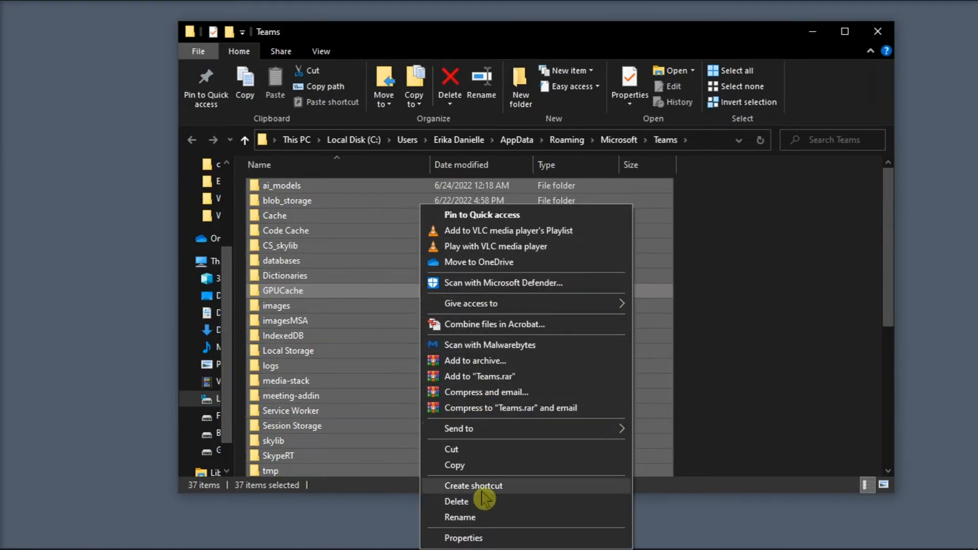
pyautogui.click(456, 501)
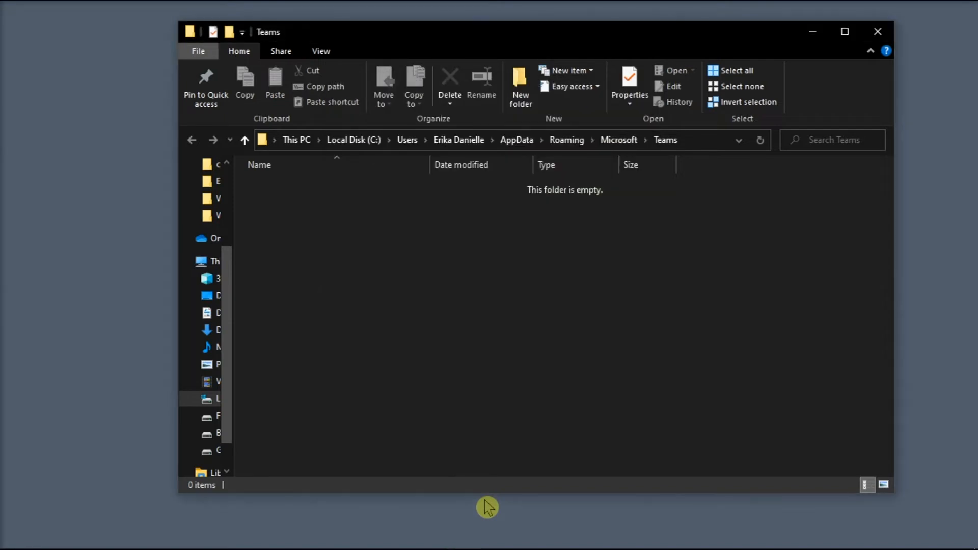
pyautogui.click(569, 535)
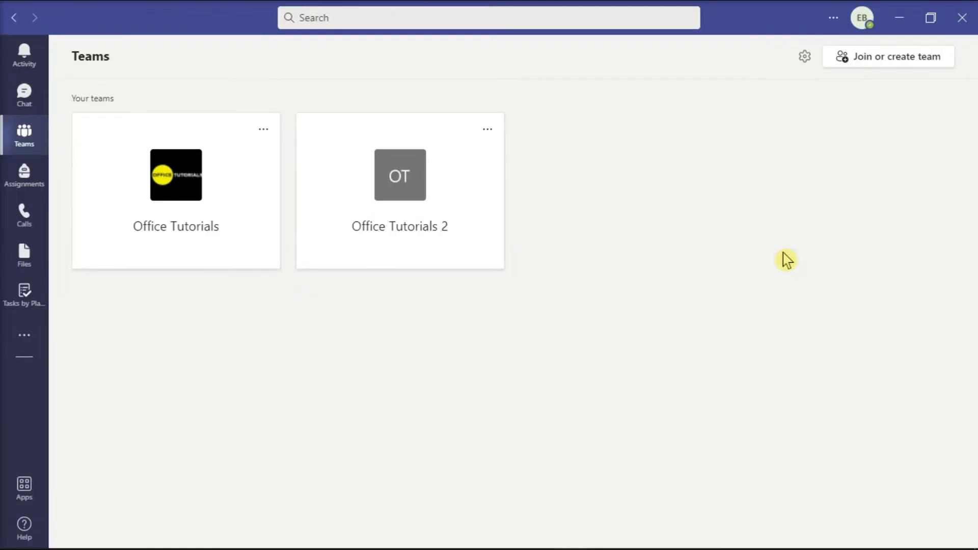
pyautogui.moveTo(785, 264)
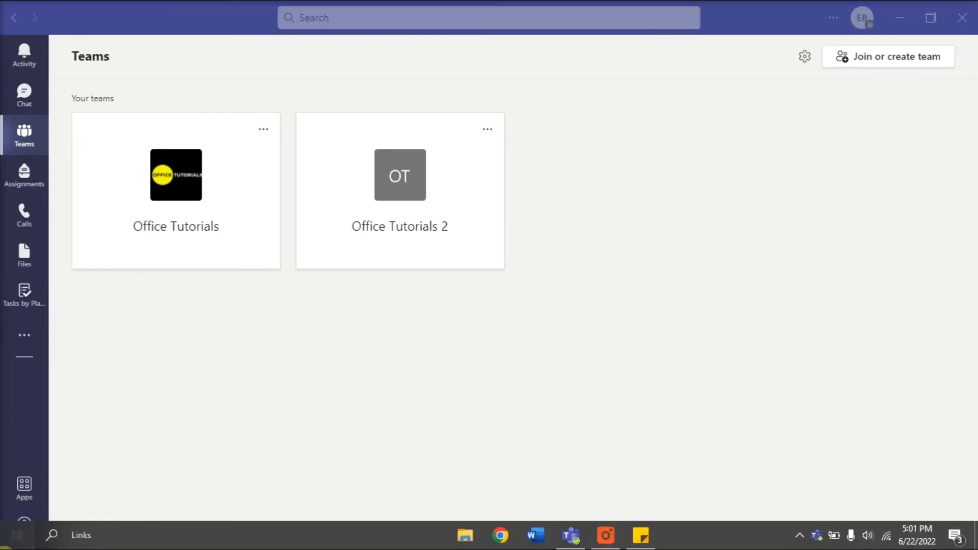
pyautogui.write('TEAMS')
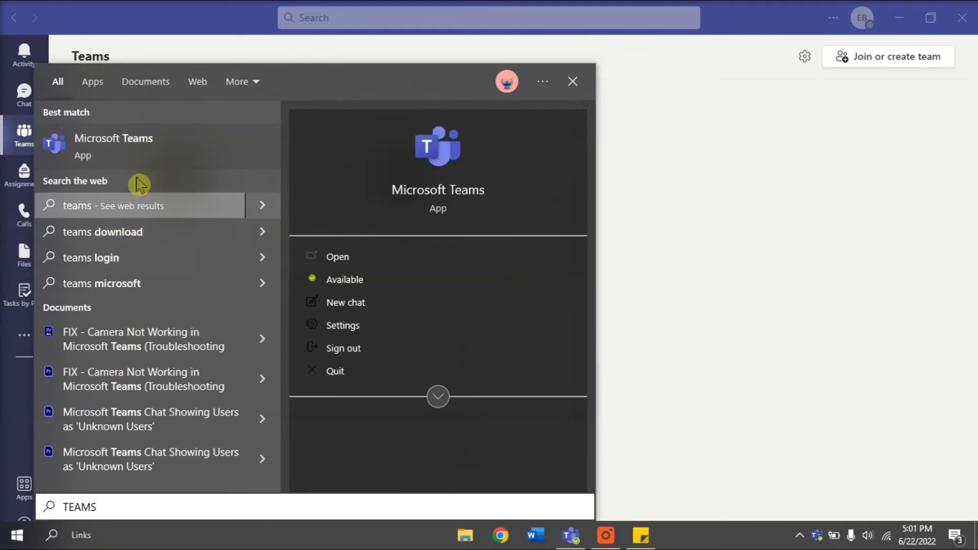
pyautogui.rightClick(113, 145)
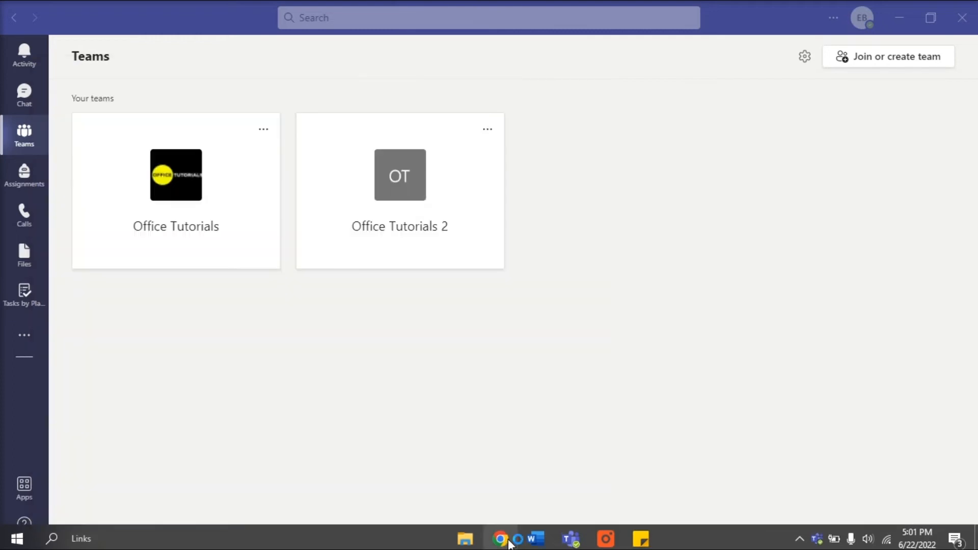
# Visit microsoft.com's Teams download-app page in Chrome and request Download for desktop.
pyautogui.click(499, 538)
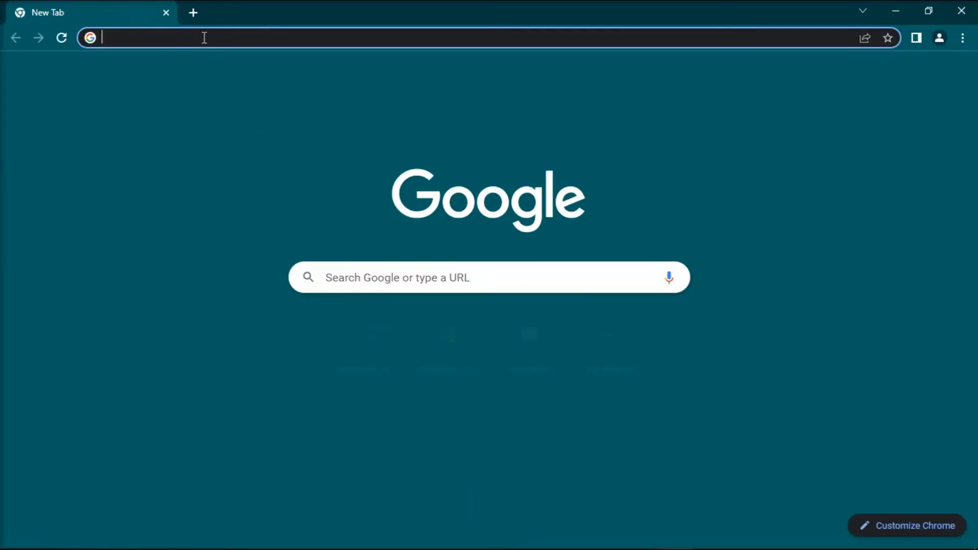
pyautogui.write('https://www.microsoft.com/en-us/microsoft-teams/download-app')
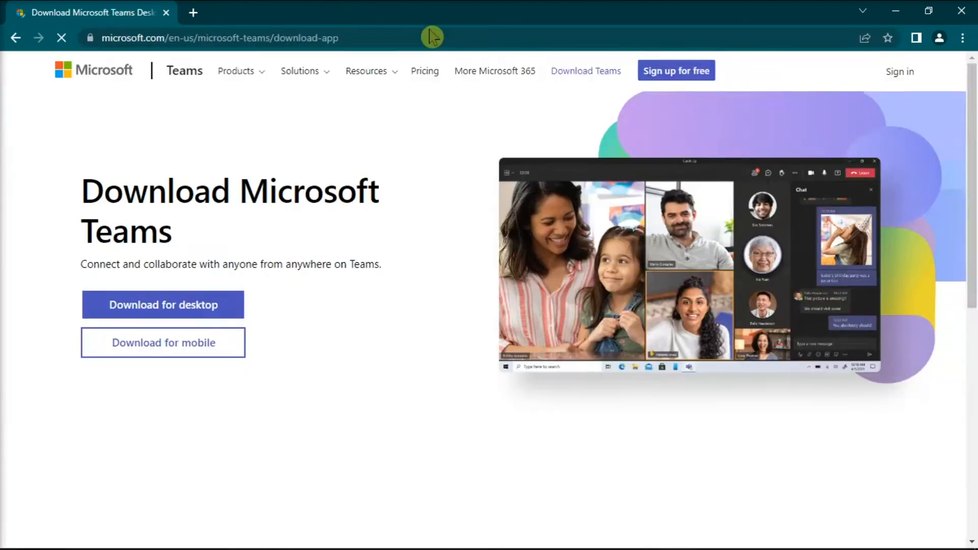
pyautogui.click(163, 304)
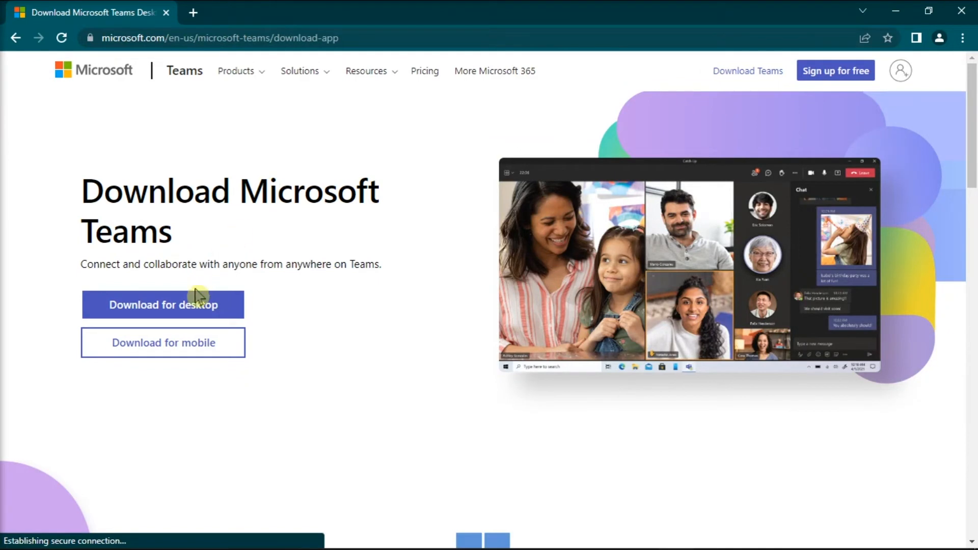
pyautogui.click(162, 305)
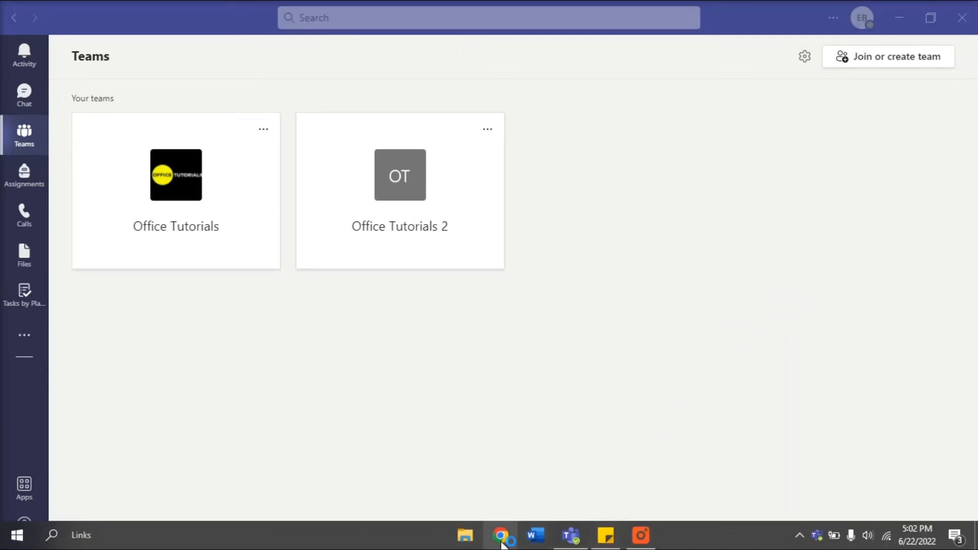
# Go to teams.microsoft.com in Chrome and show the Teams overview with Office Tutorials teams.
pyautogui.click(500, 535)
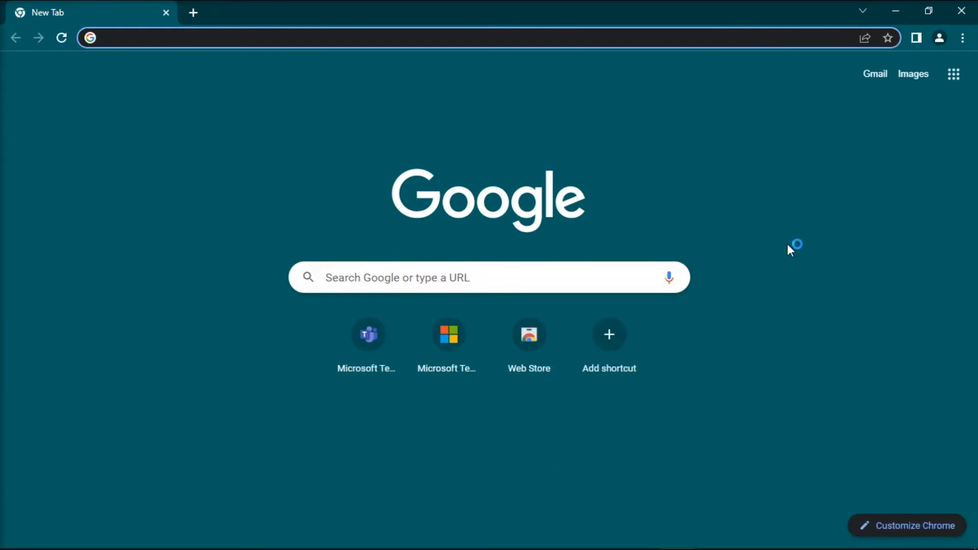
pyautogui.write('TEAMS.MICROSOFT.com')
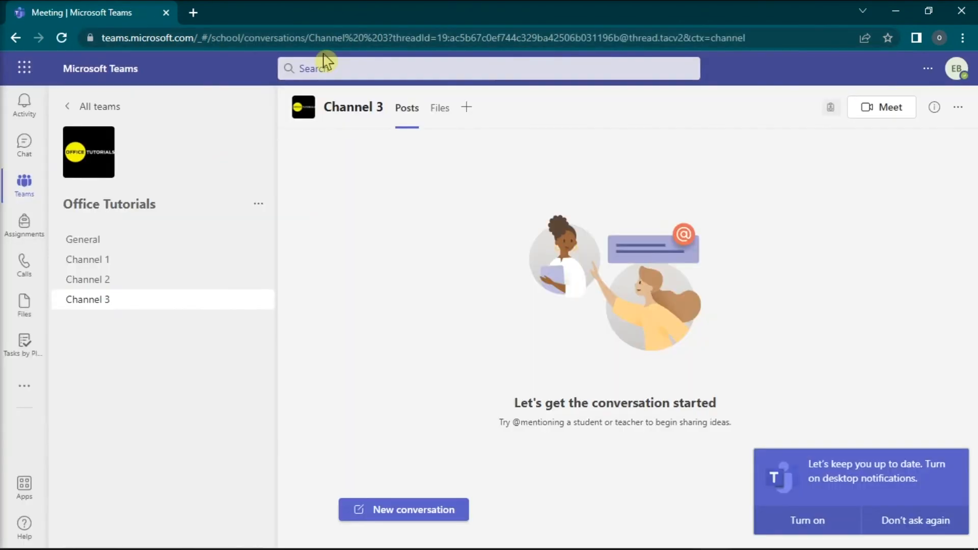
pyautogui.click(23, 185)
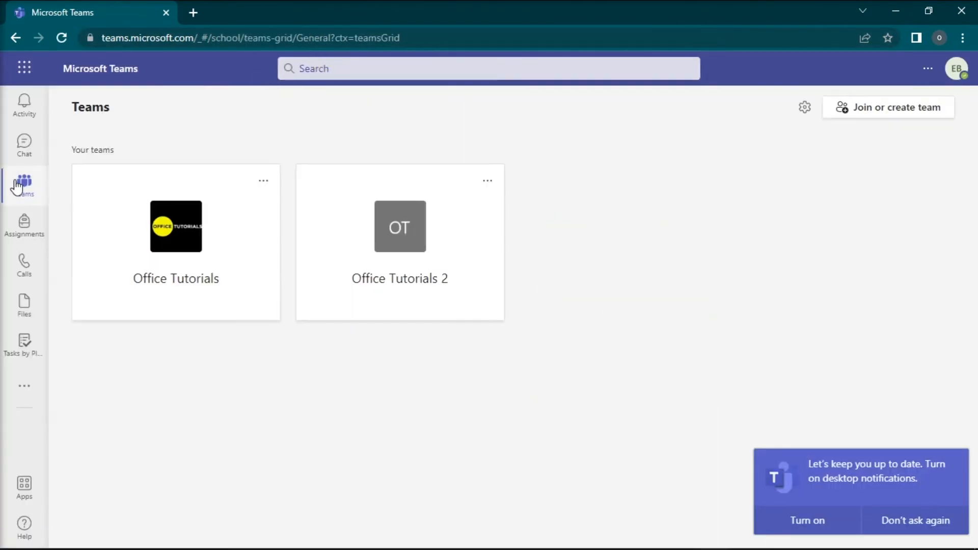